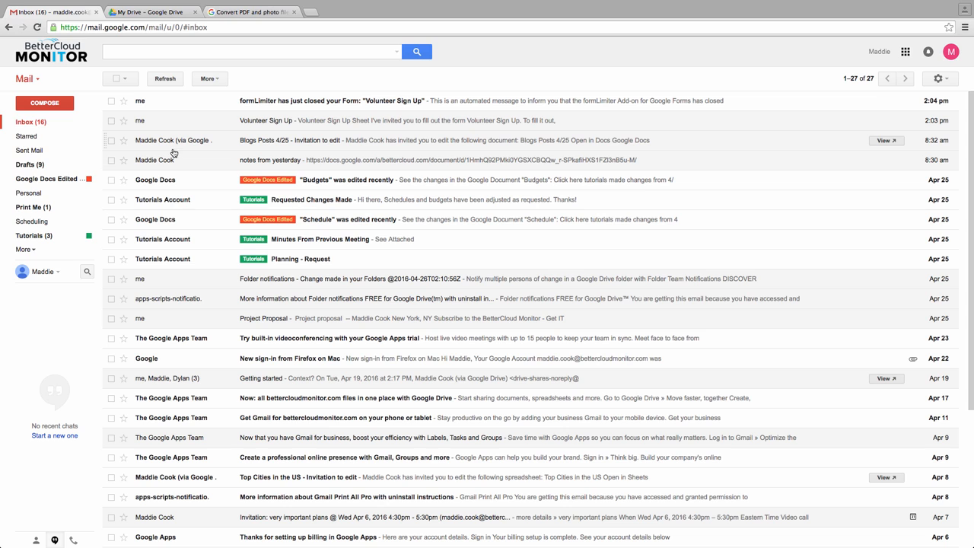
# - Confirm Handwriting.JPG and Recipe.jpg are in My Drive, then view the photo-to-text help article
pyautogui.click(150, 12)
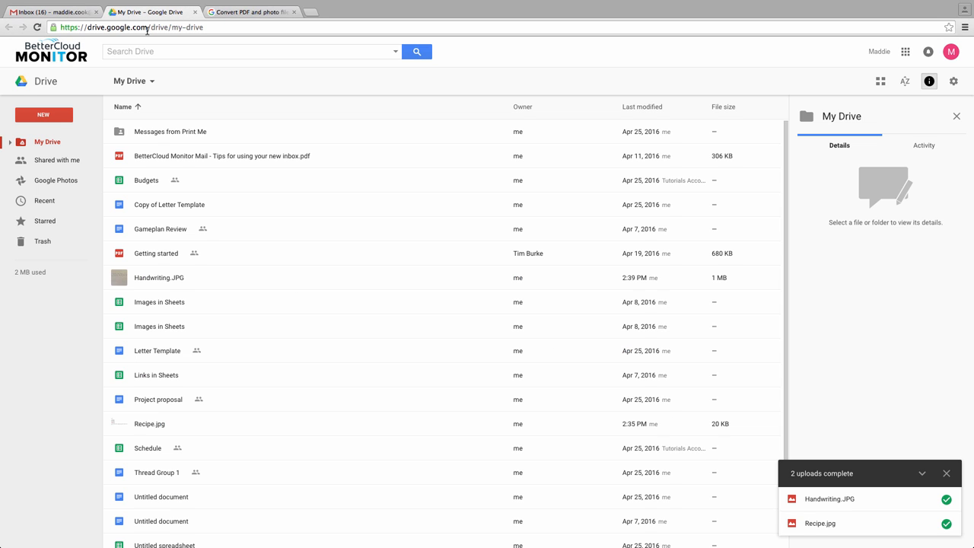
pyautogui.moveTo(580, 84)
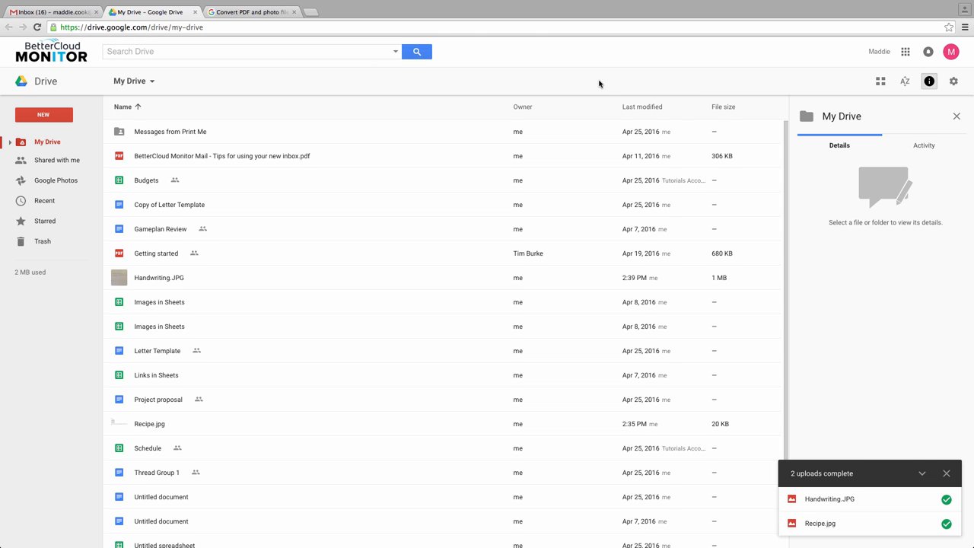
pyautogui.scroll(-3)
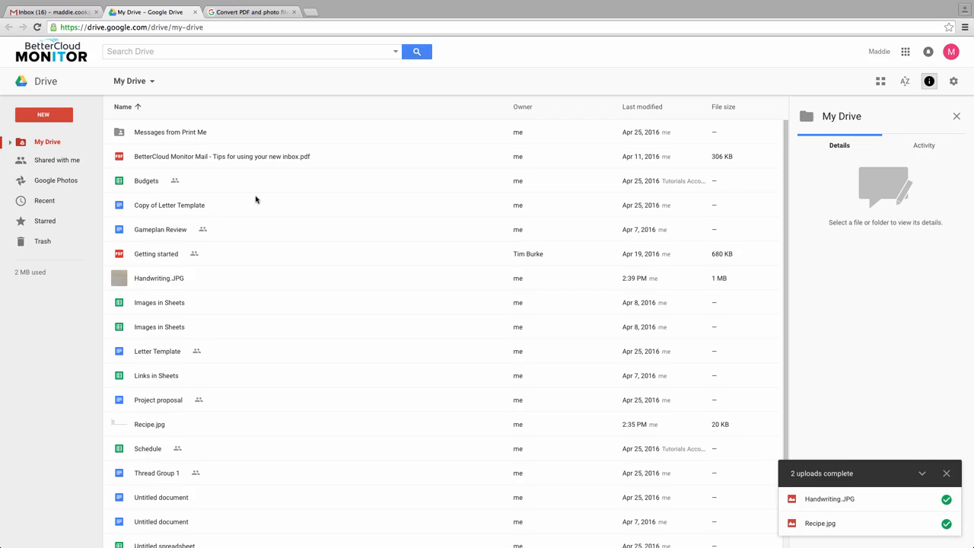
pyautogui.click(263, 12)
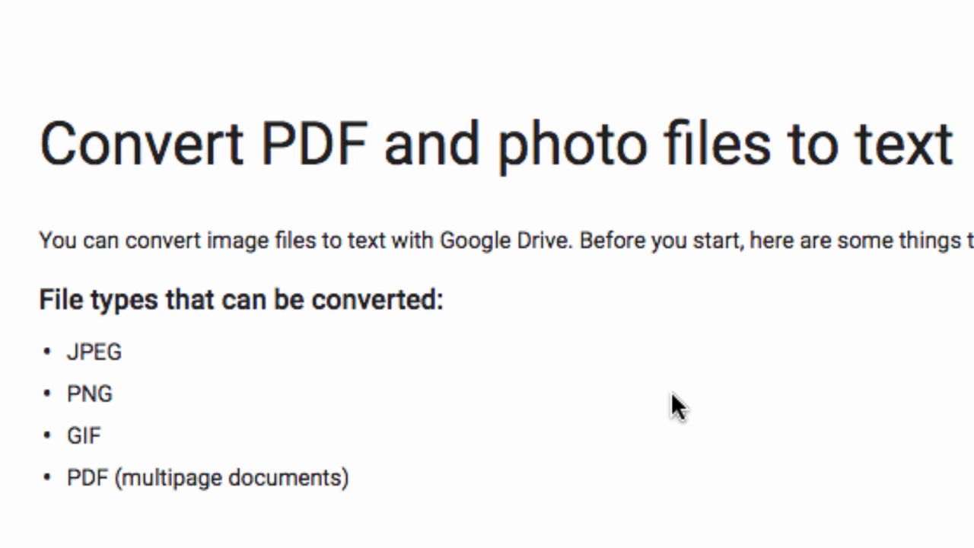
pyautogui.moveTo(660, 245)
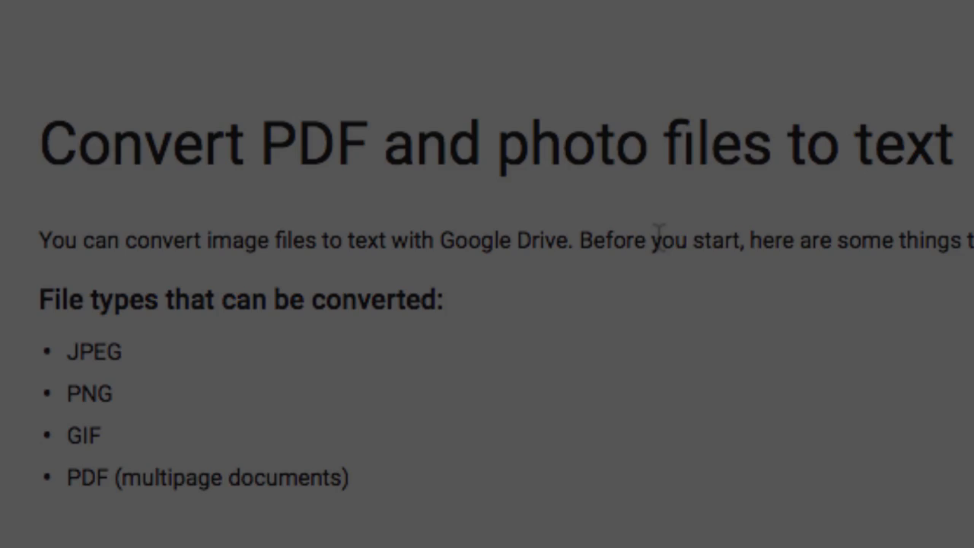
# - Go back from the help article to the My Drive tab
pyautogui.click(152, 12)
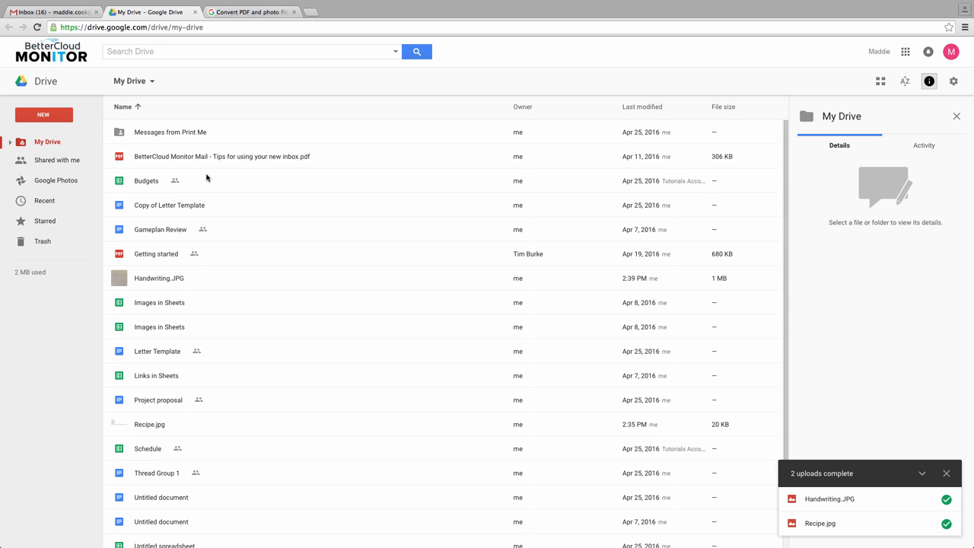
pyautogui.moveTo(269, 222)
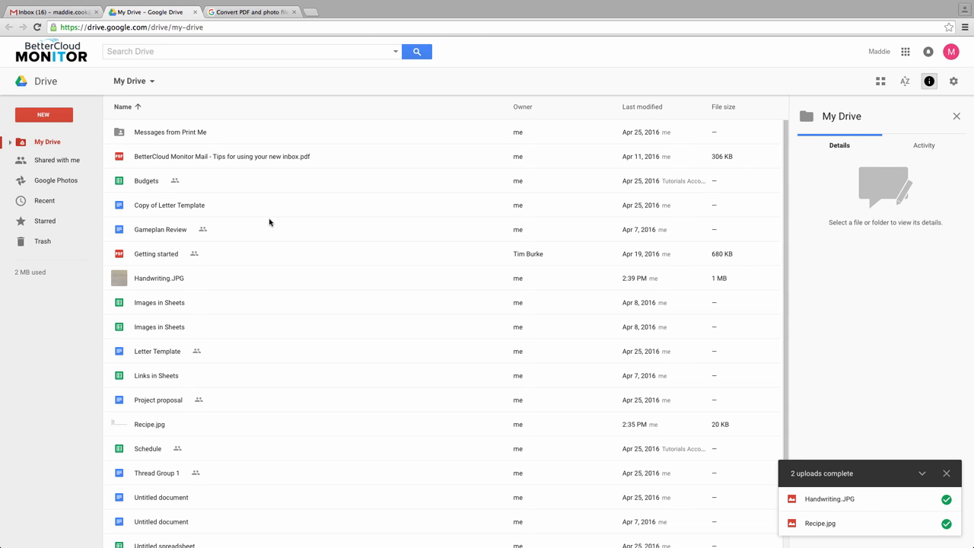
# - Scroll the file list to preview Recipe.jpg's typed ingredients and stirring instructions
pyautogui.scroll(-3)
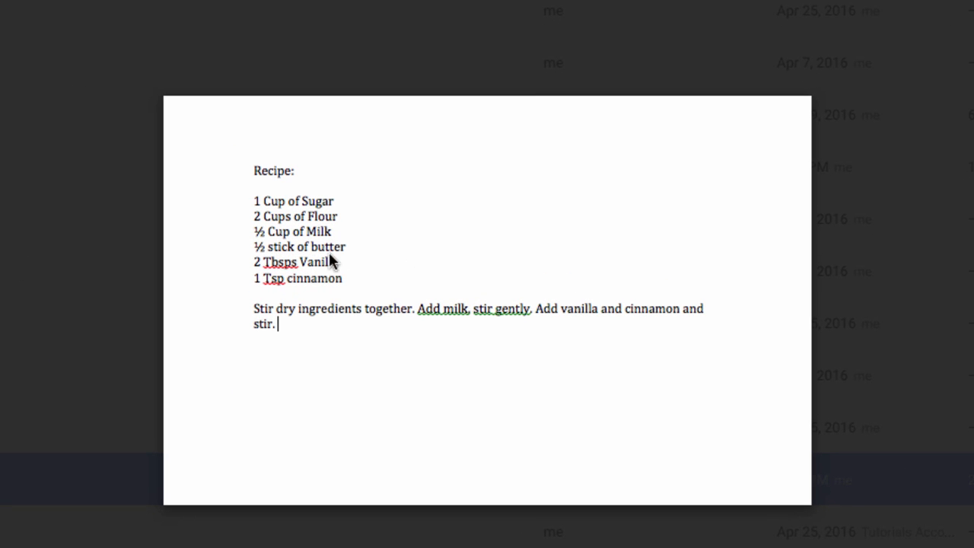
pyautogui.moveTo(331, 342)
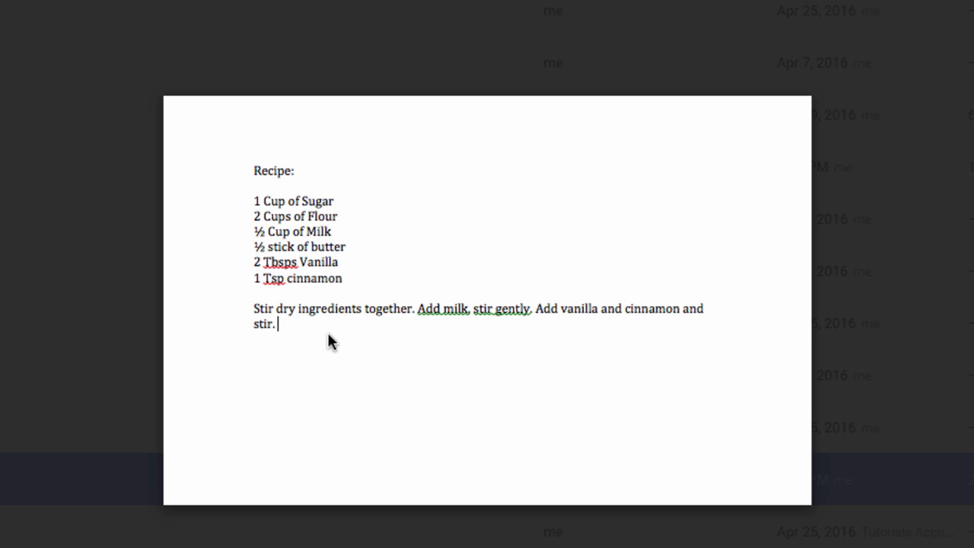
pyautogui.moveTo(375, 211)
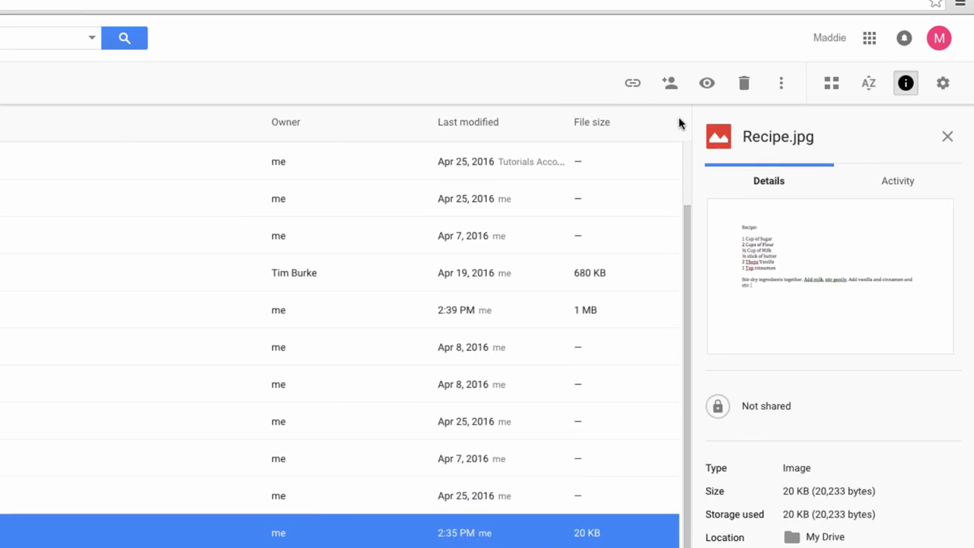
# - Open Recipe.jpg with Google Docs to get the image plus its OCR recipe text
pyautogui.click(780, 83)
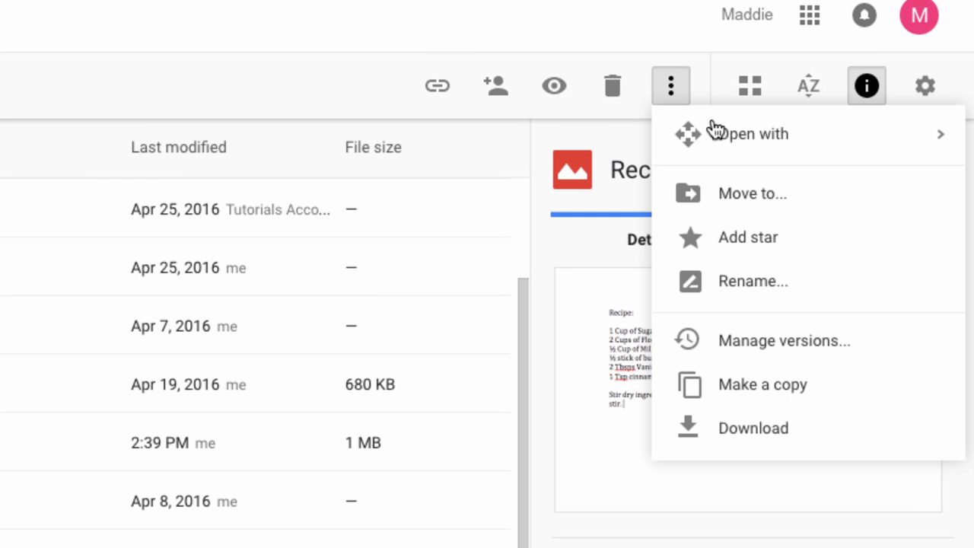
pyautogui.click(749, 134)
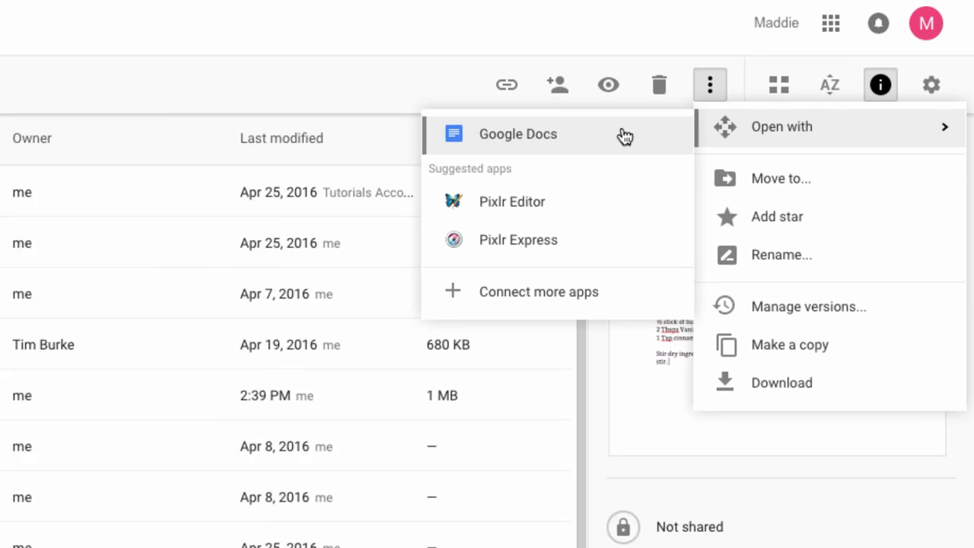
pyautogui.click(517, 133)
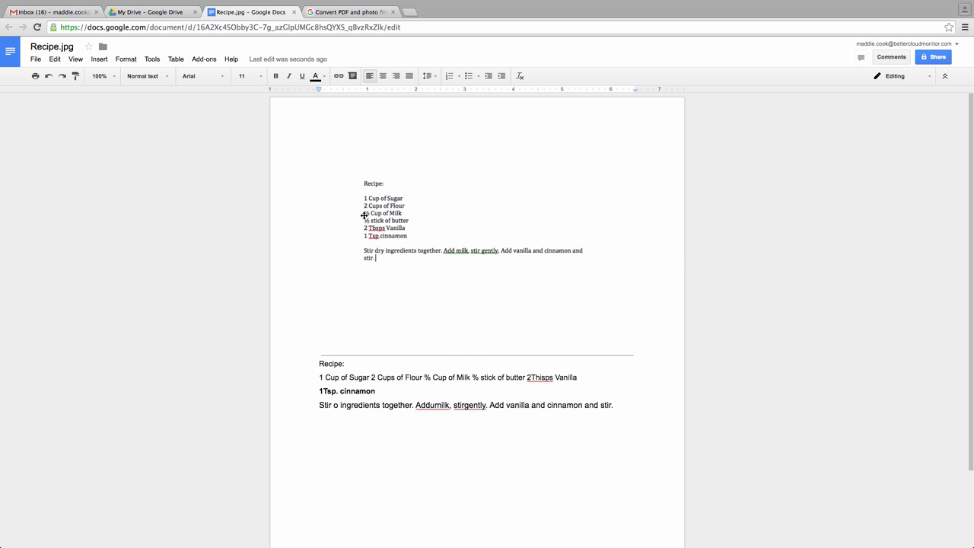
pyautogui.click(388, 217)
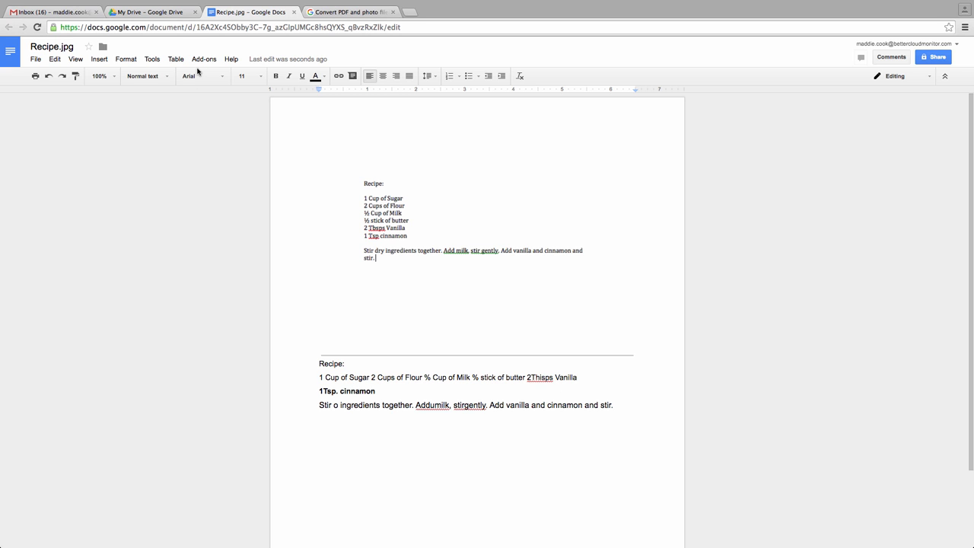
pyautogui.moveTo(152, 13)
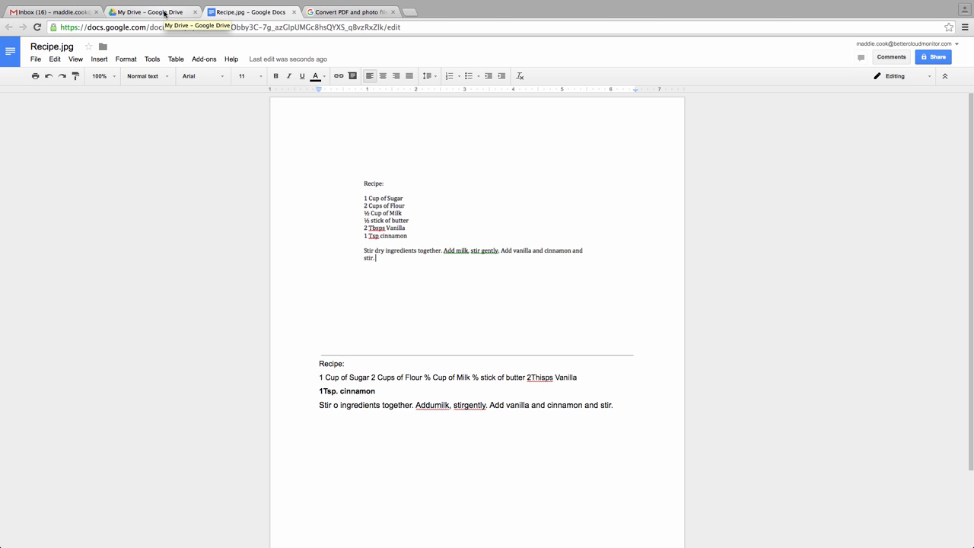
# - Preview Handwriting.JPG, then open it with Google Docs to extract its handwritten text
pyautogui.click(156, 12)
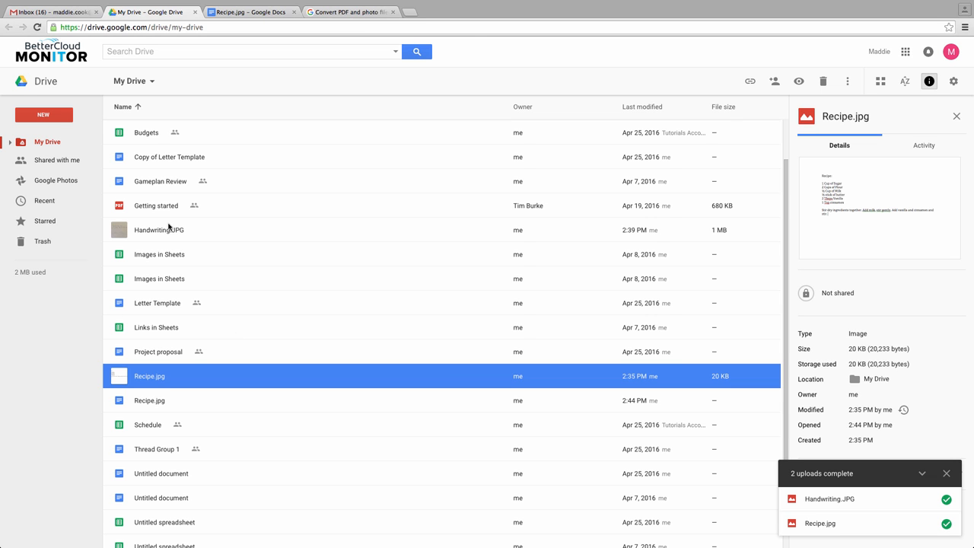
pyautogui.doubleClick(159, 230)
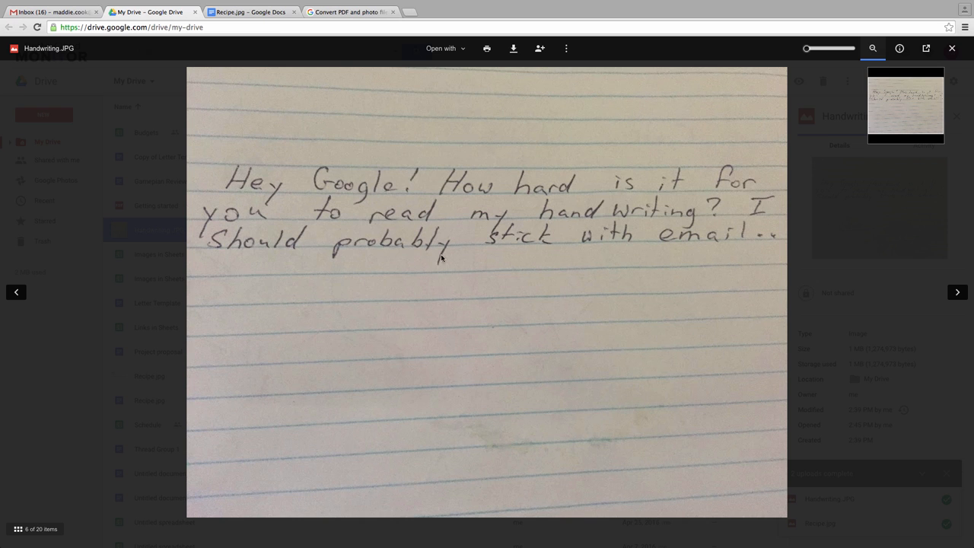
pyautogui.click(951, 48)
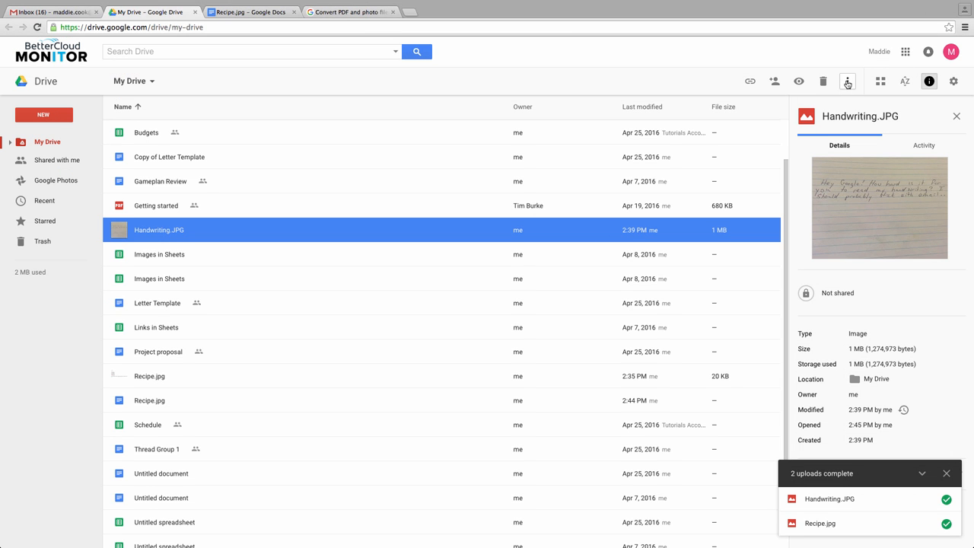
pyautogui.click(848, 81)
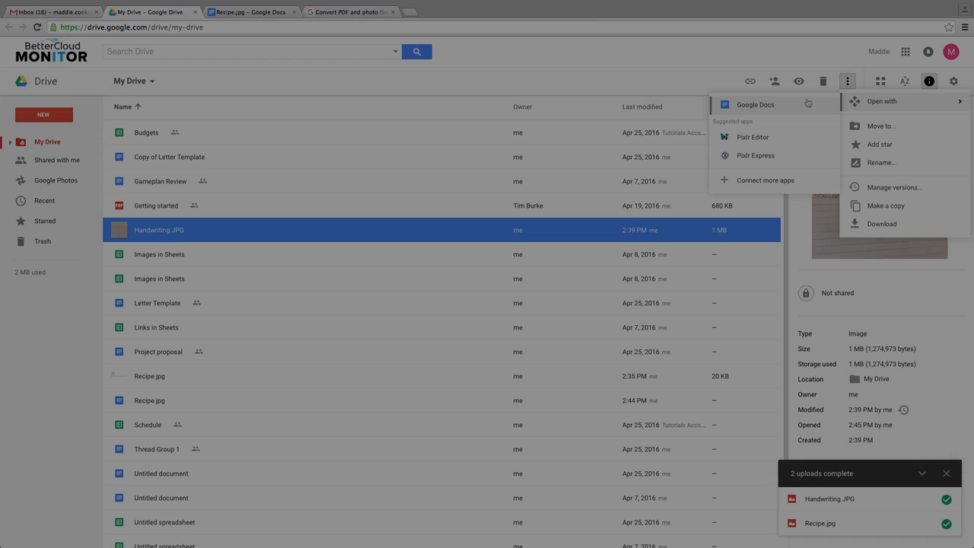
pyautogui.click(757, 104)
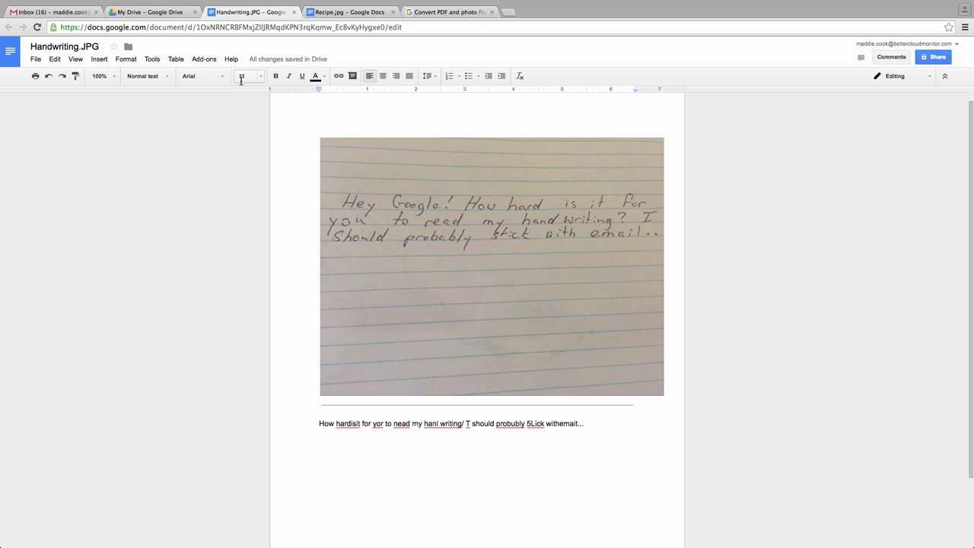
pyautogui.moveTo(244, 76)
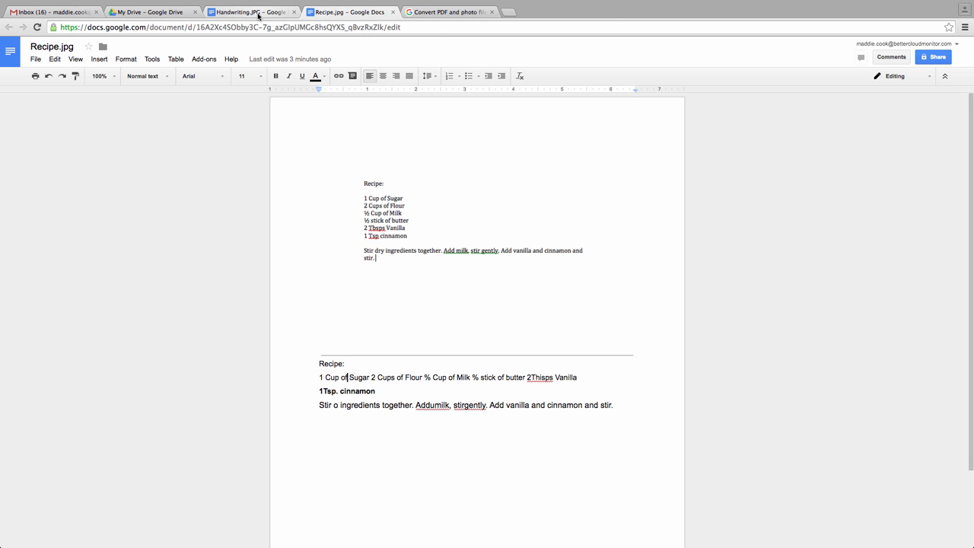
pyautogui.click(252, 13)
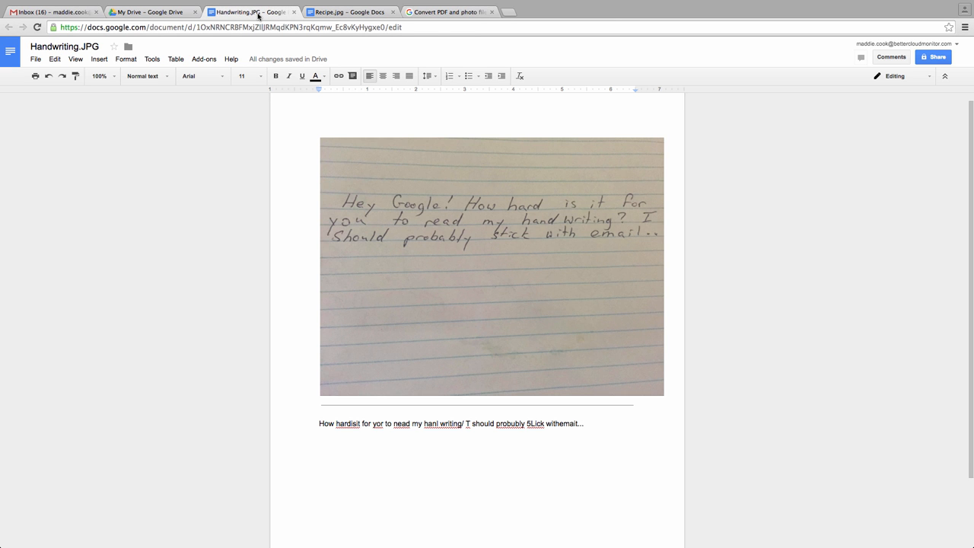